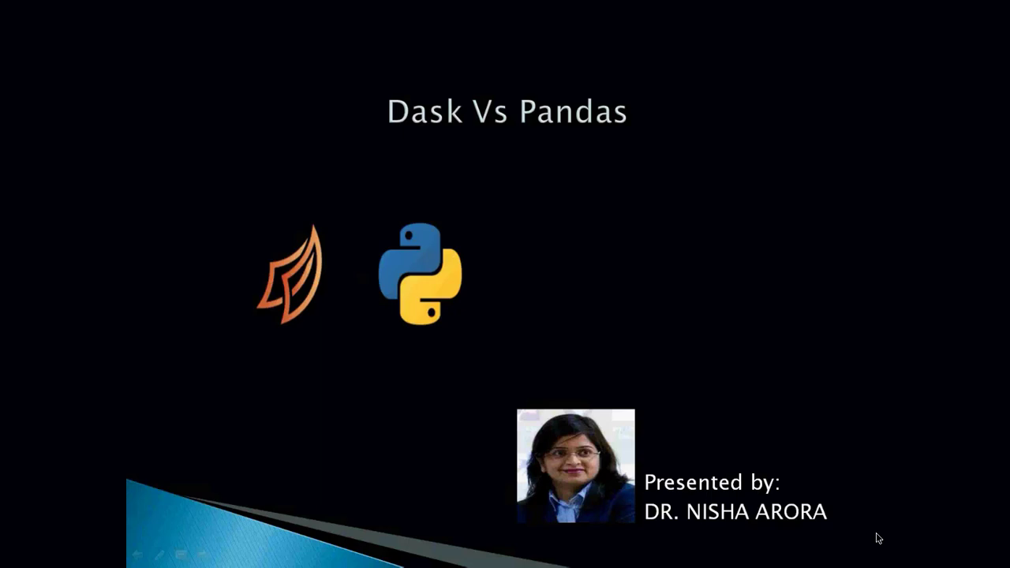
- Advance the slideshow from the Dask Vs Pandas title slide to the next slide
key(Right)
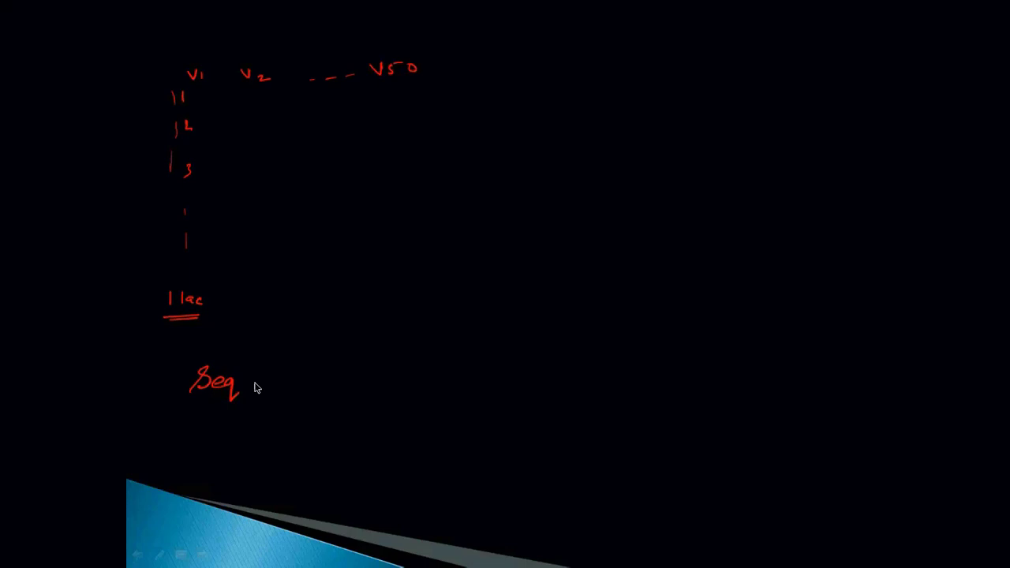
mouse_move(219, 421)
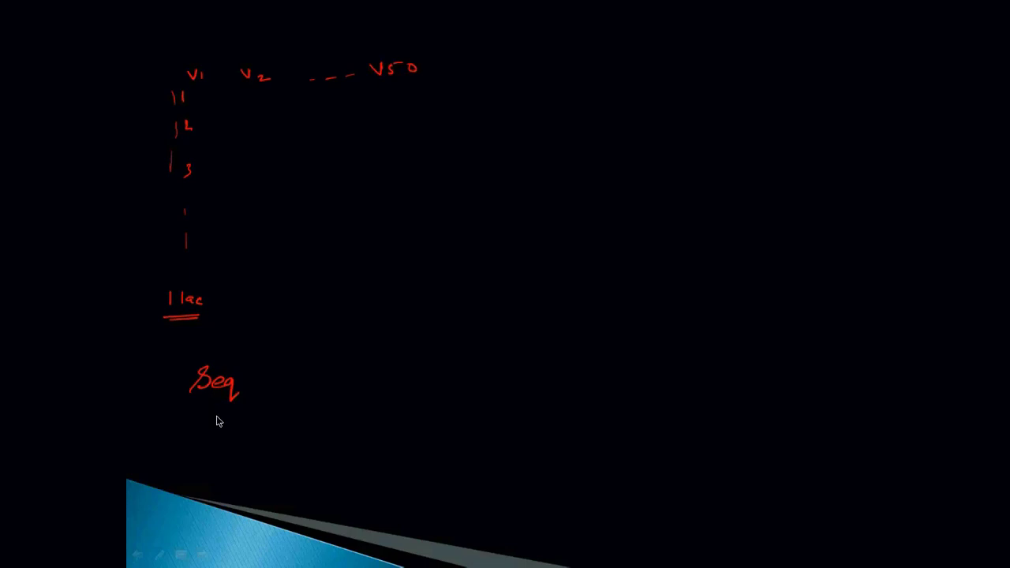
mouse_move(209, 351)
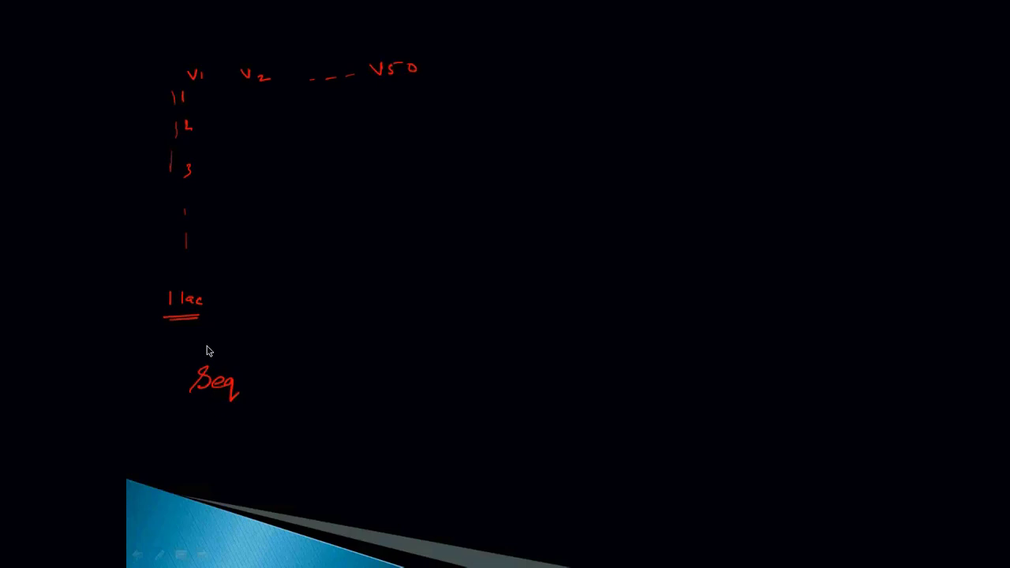
mouse_move(287, 498)
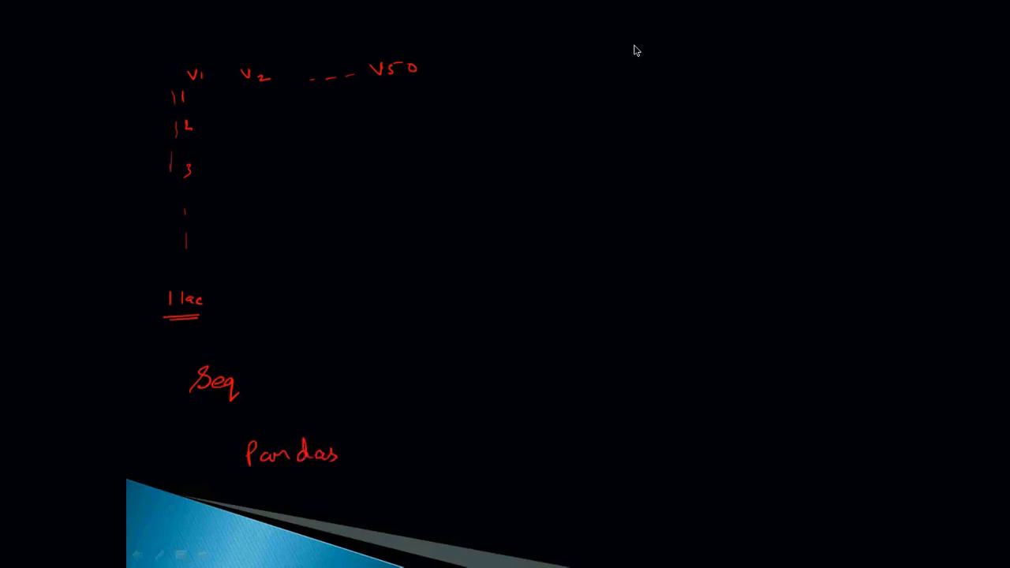
mouse_move(568, 79)
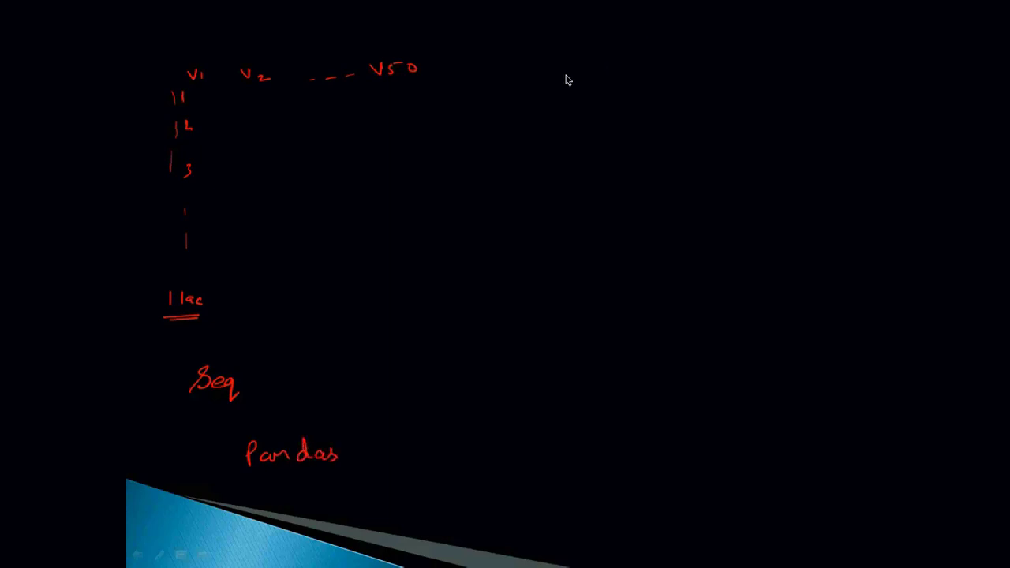
- Sketch the second V1–V50 table in red ink: 20k-row partition line, circled Partition 1, bracketed third chunk
click(571, 70)
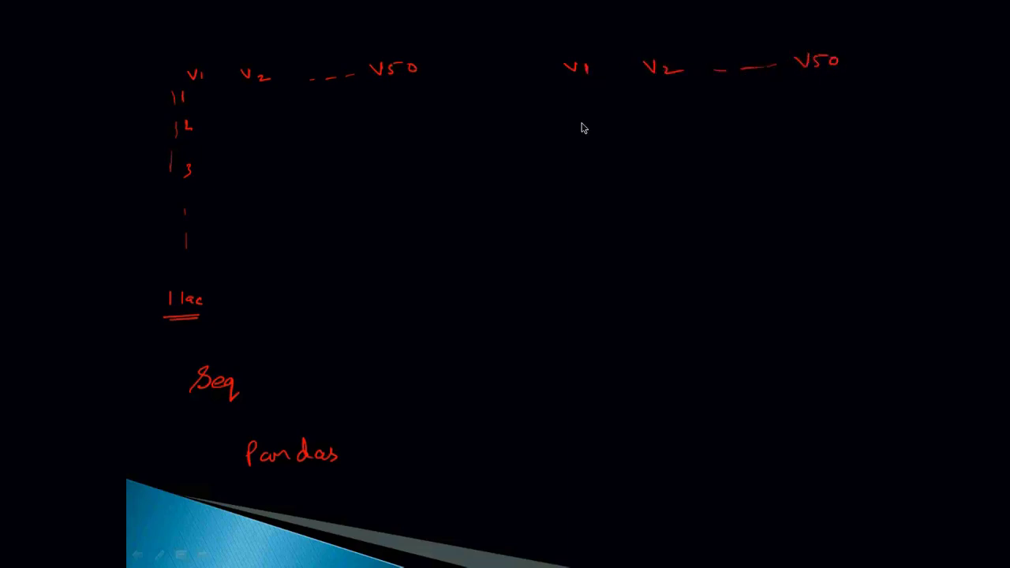
mouse_move(562, 102)
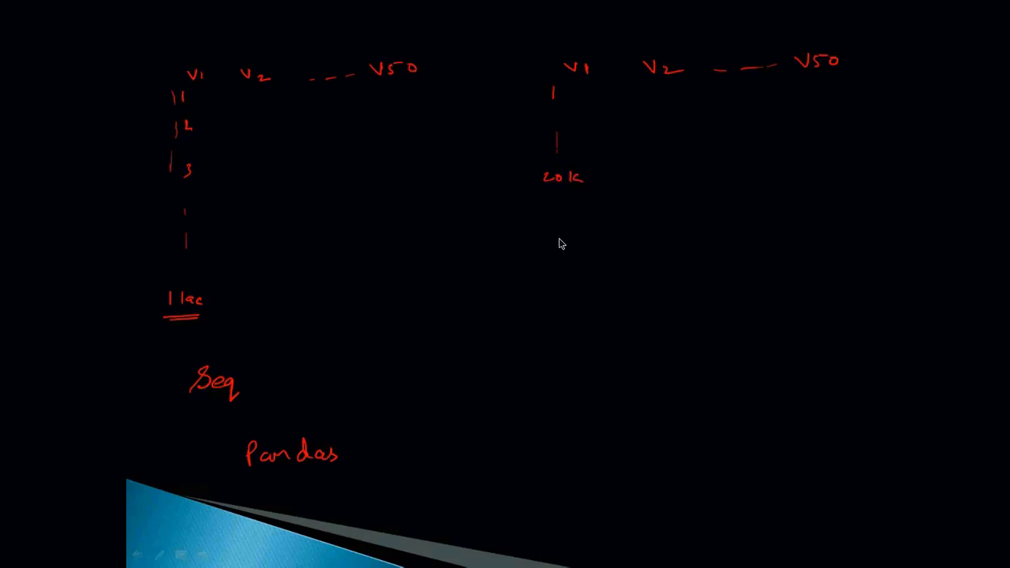
drag(537, 187, 876, 181)
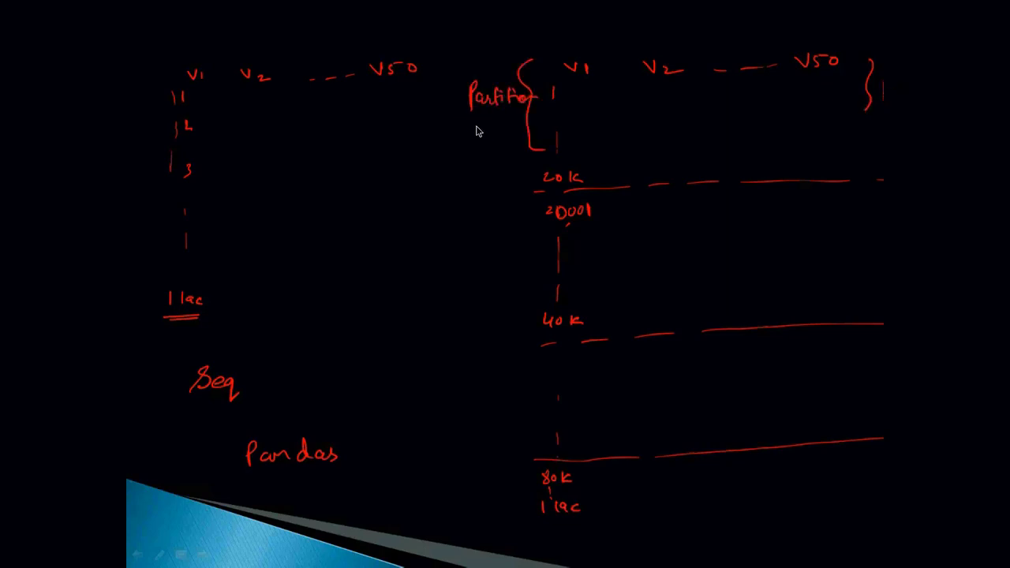
drag(471, 120, 524, 117)
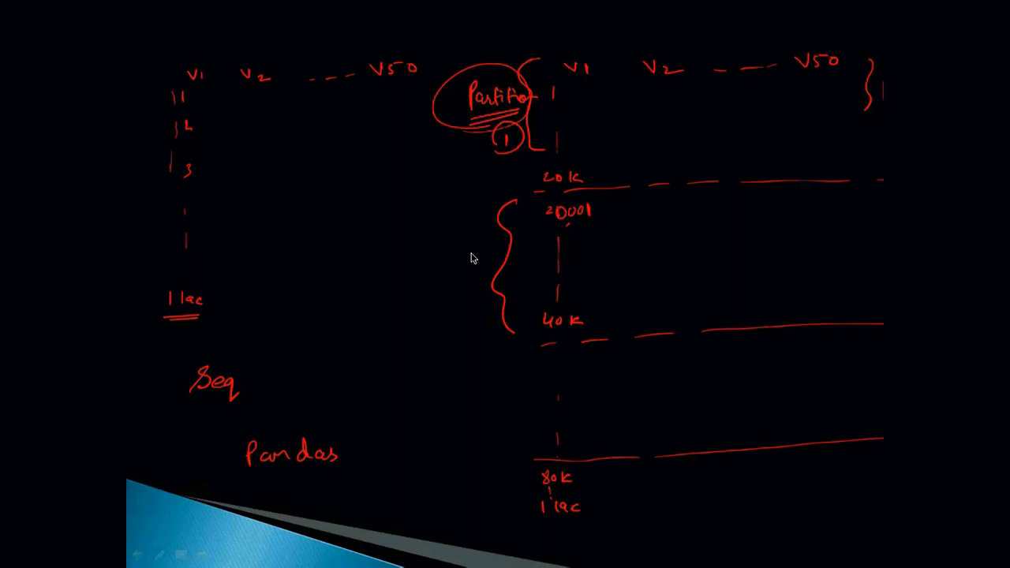
drag(501, 356, 497, 450)
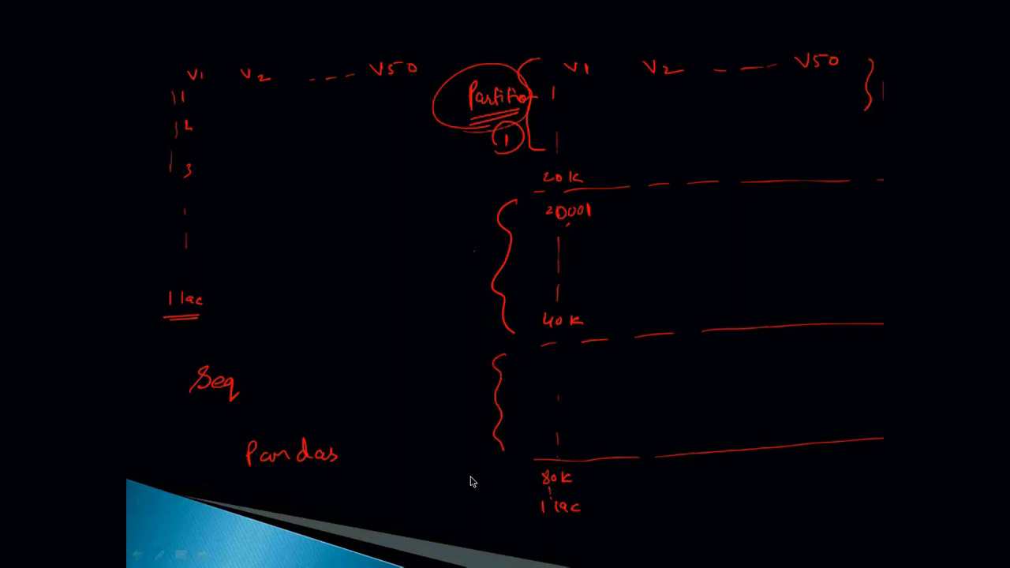
mouse_move(497, 543)
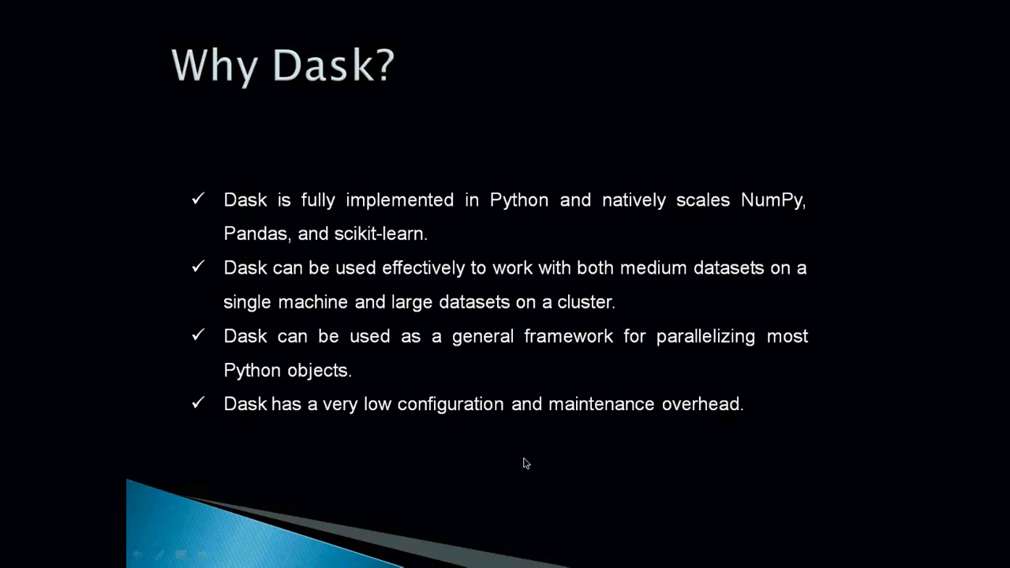
mouse_move(543, 433)
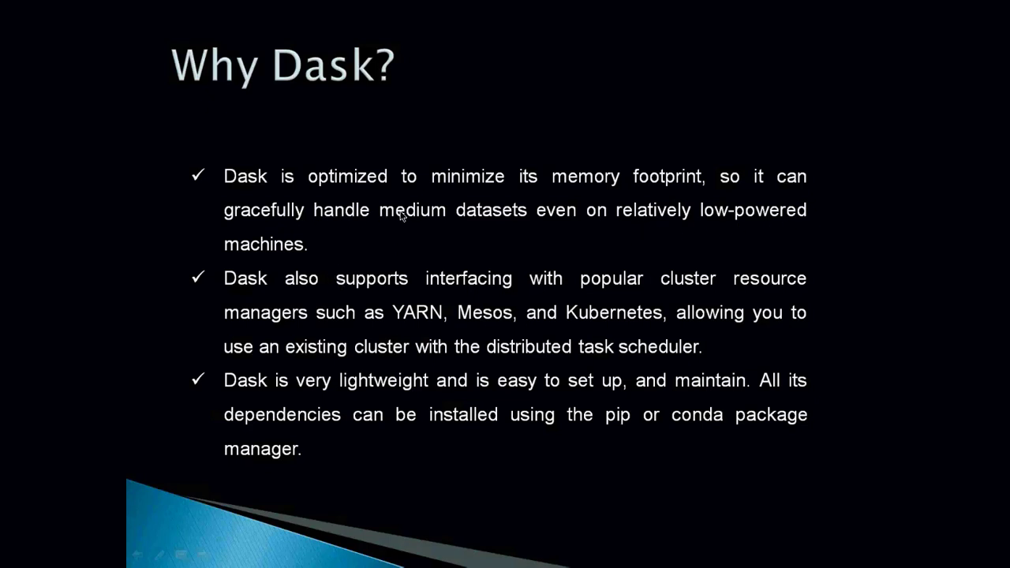
mouse_move(445, 214)
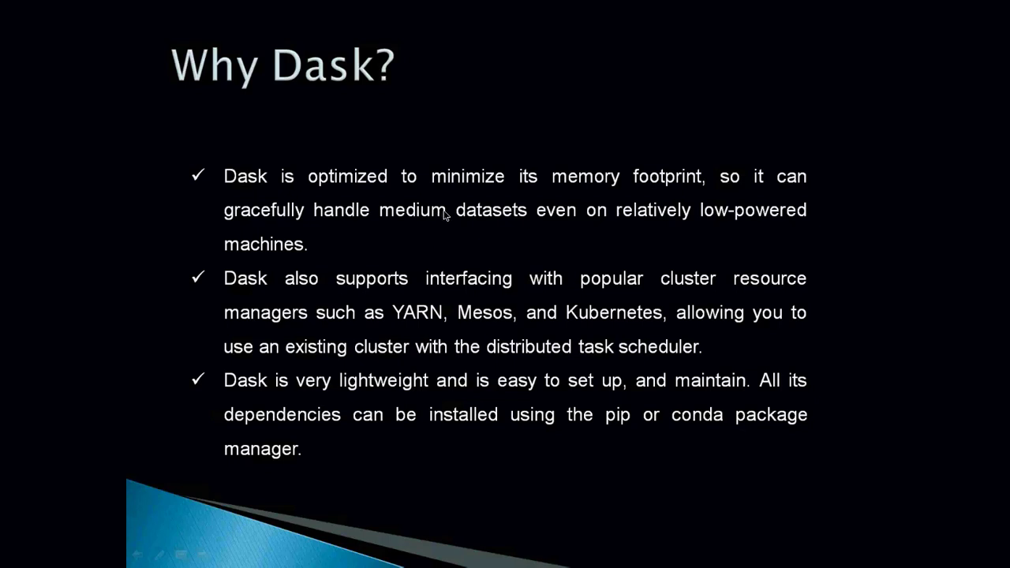
mouse_move(426, 230)
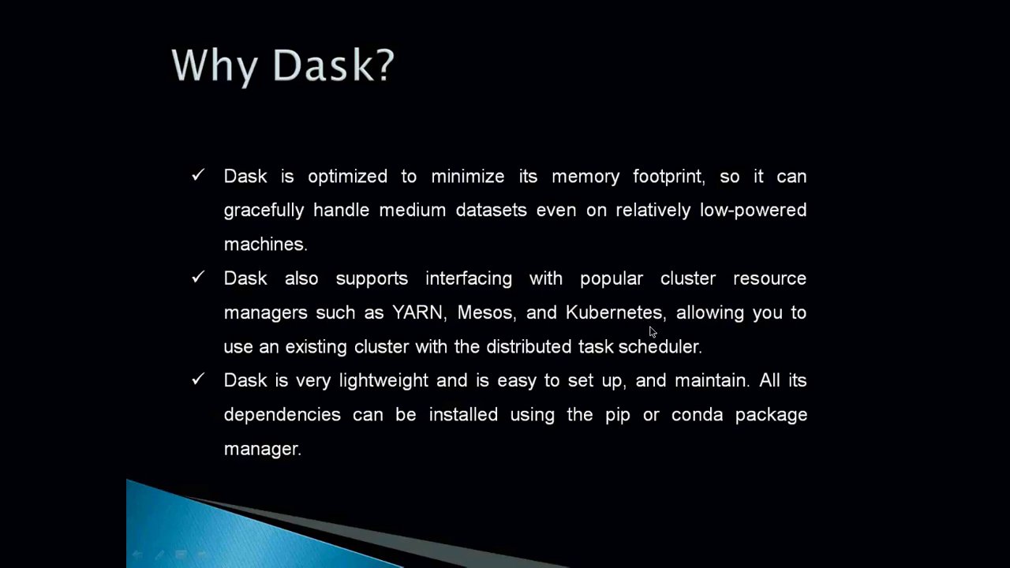
mouse_move(575, 330)
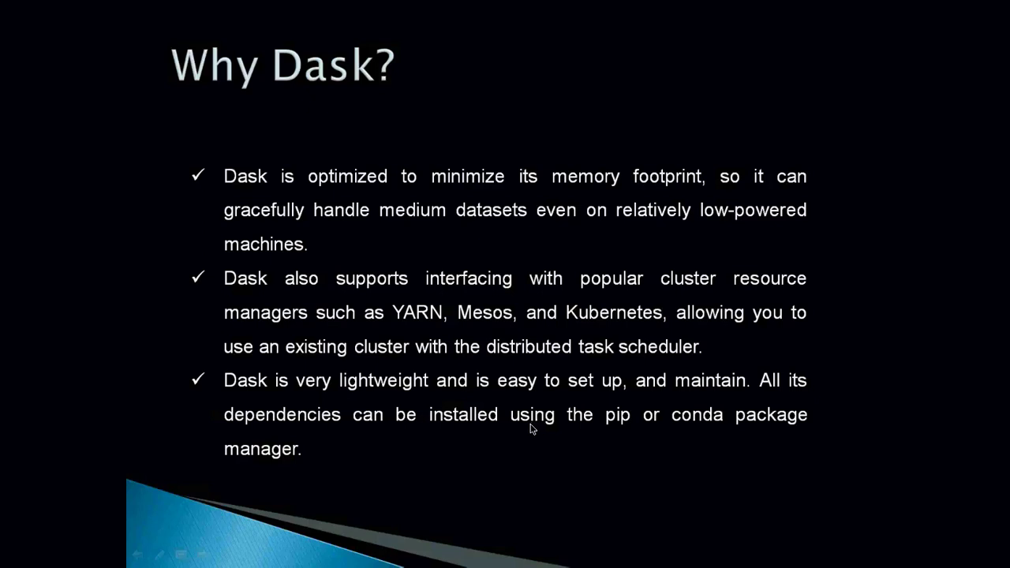
mouse_move(538, 414)
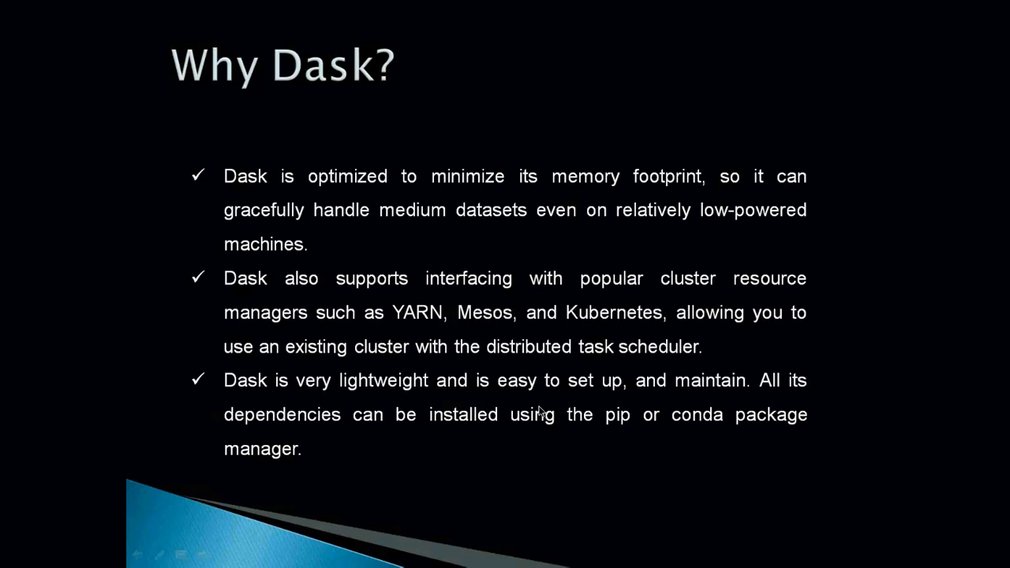
click(341, 556)
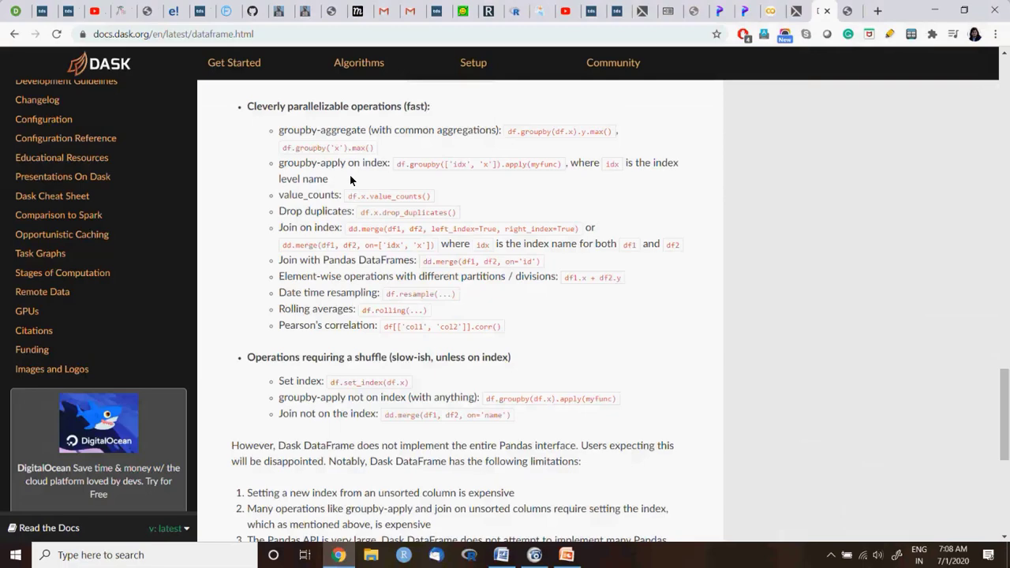
mouse_move(359, 407)
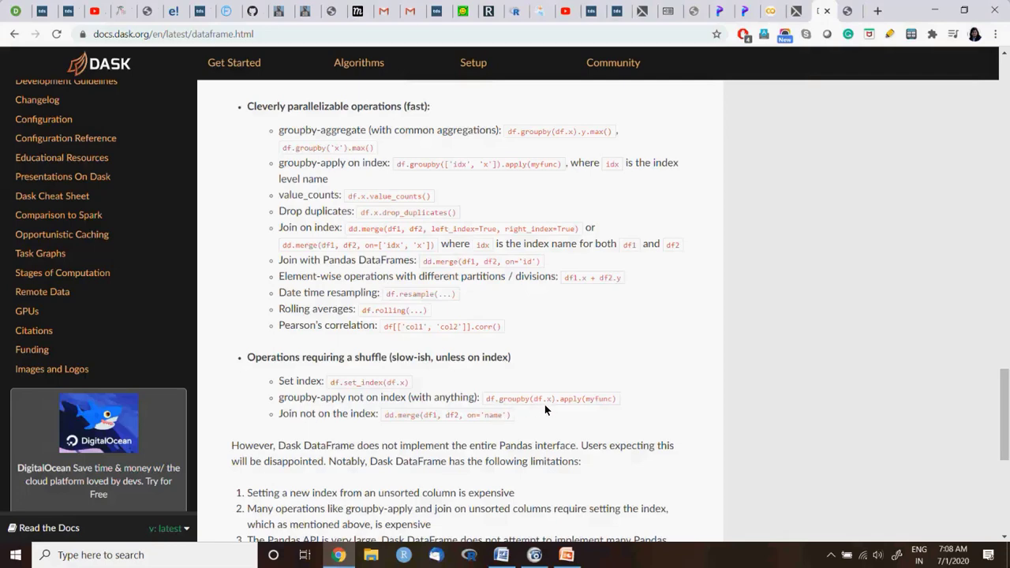
mouse_move(549, 409)
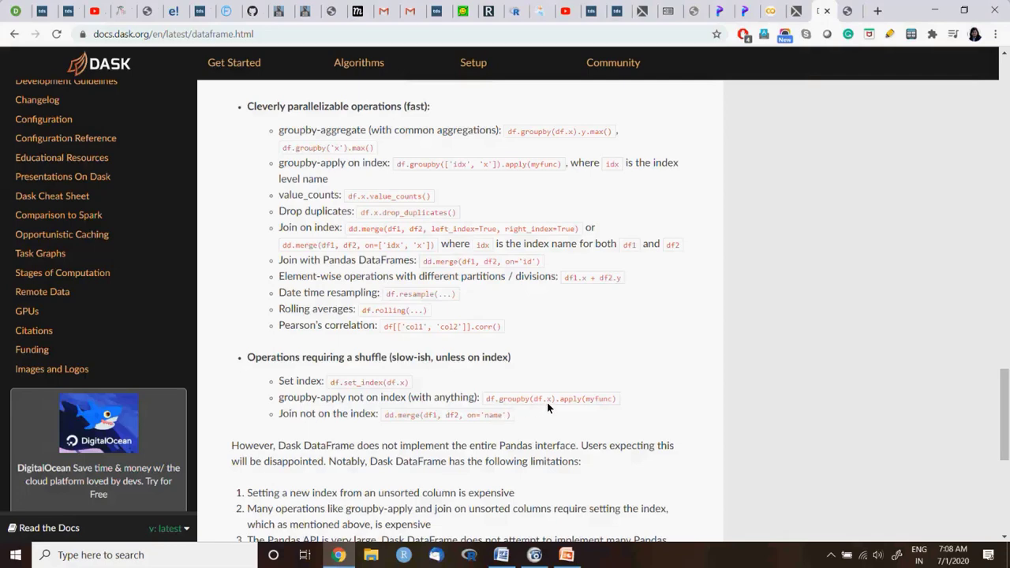
mouse_move(629, 412)
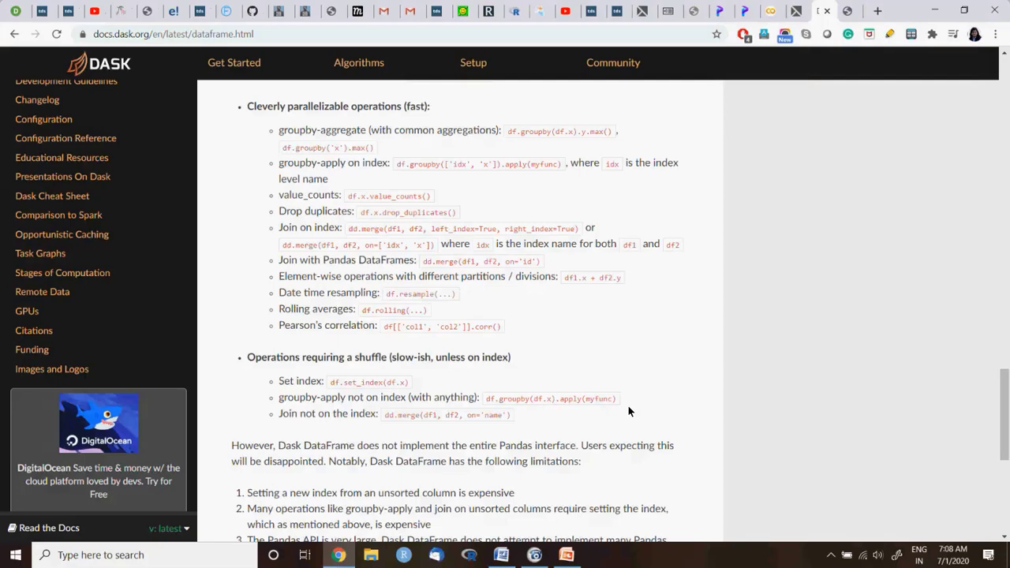
mouse_move(486, 432)
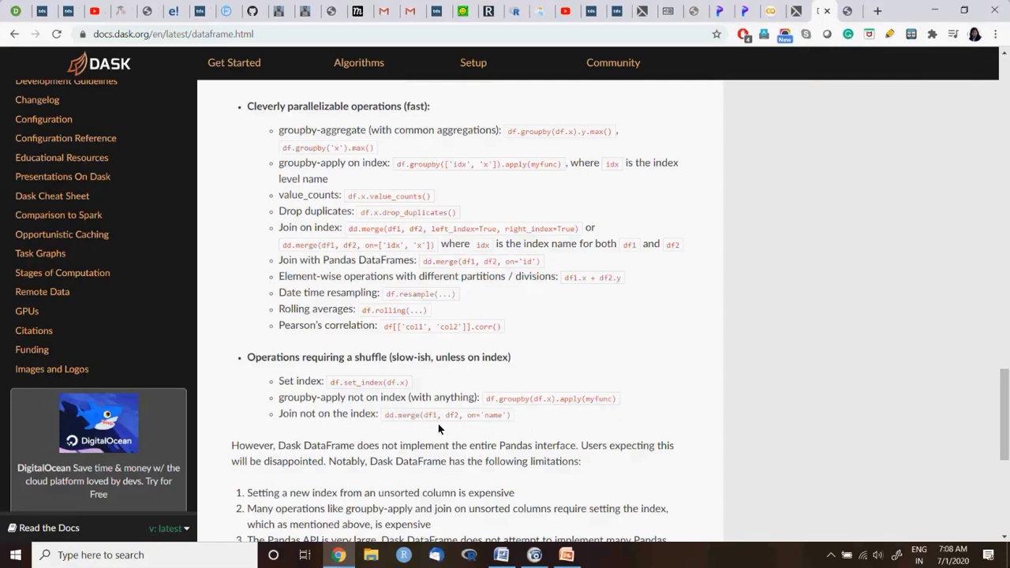
mouse_move(519, 425)
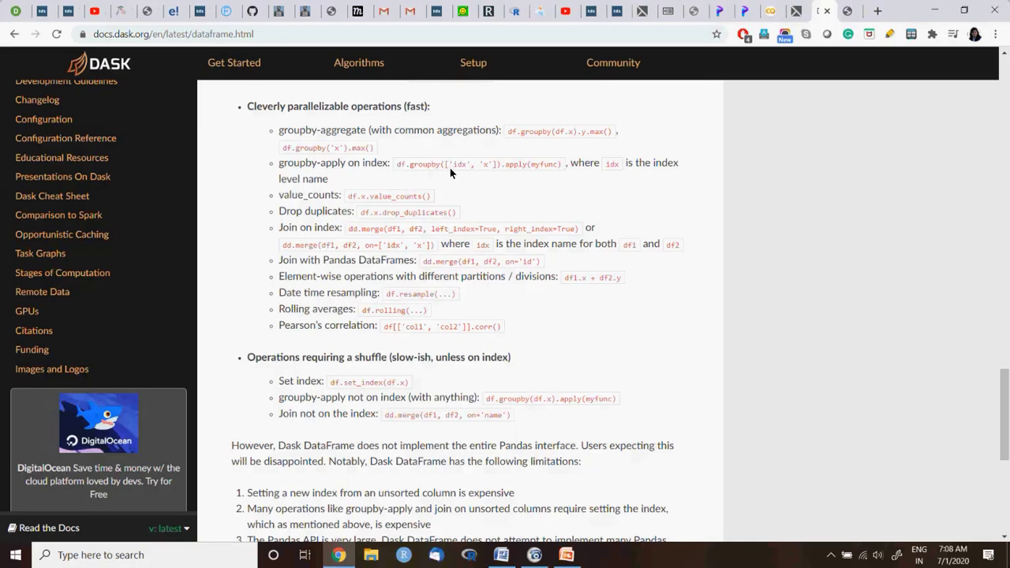
mouse_move(554, 173)
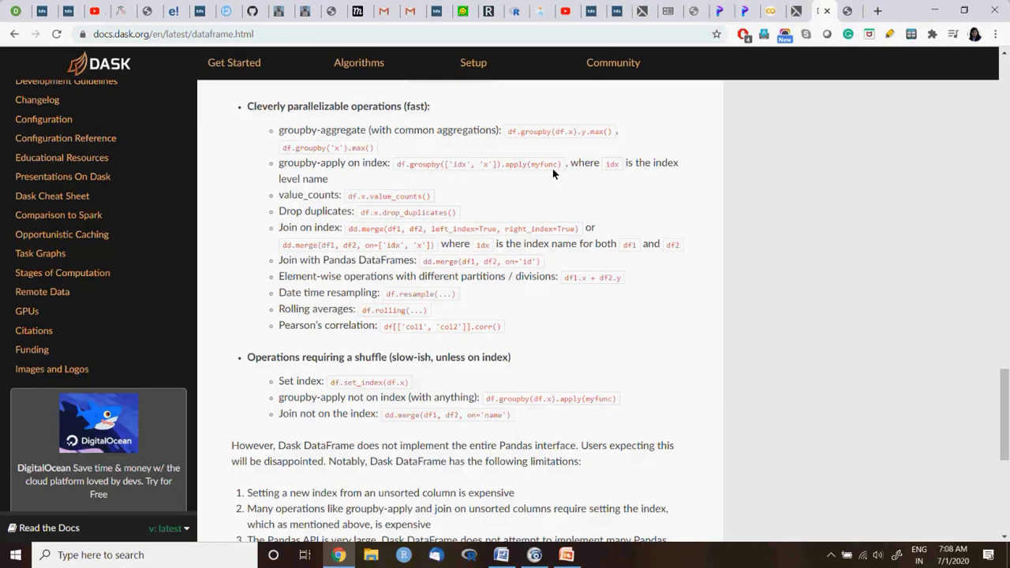
mouse_move(577, 170)
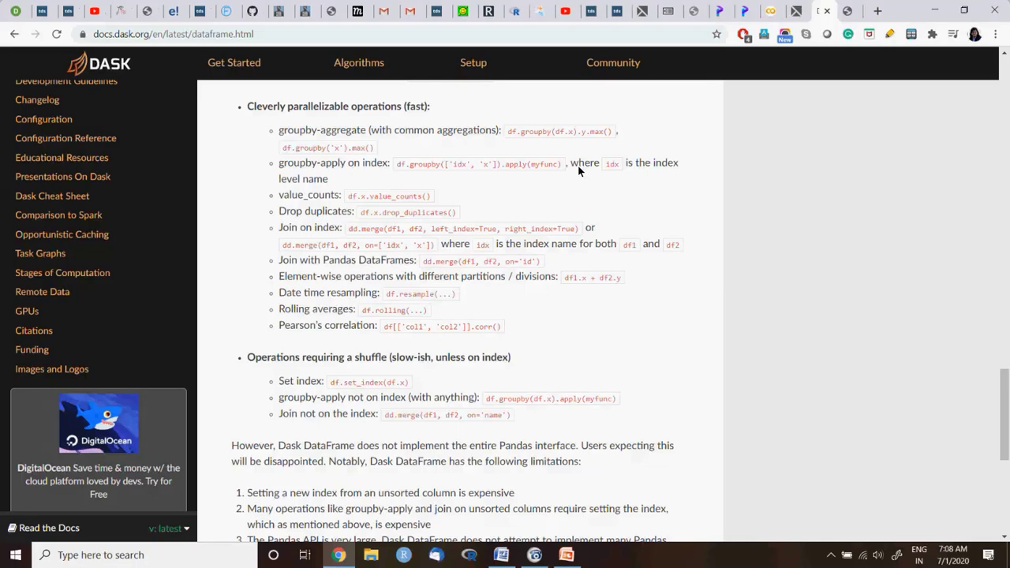
mouse_move(407, 175)
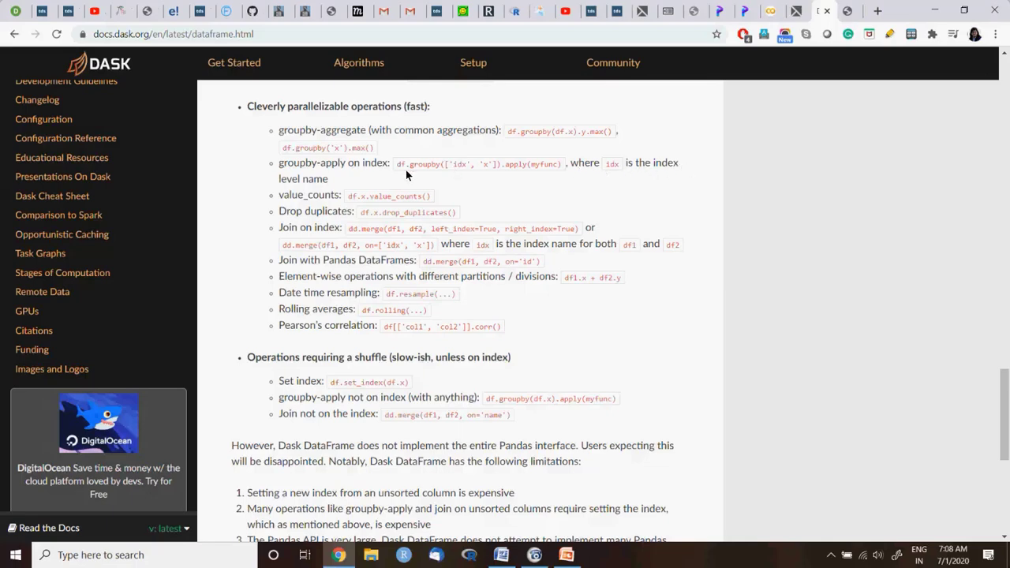
mouse_move(333, 183)
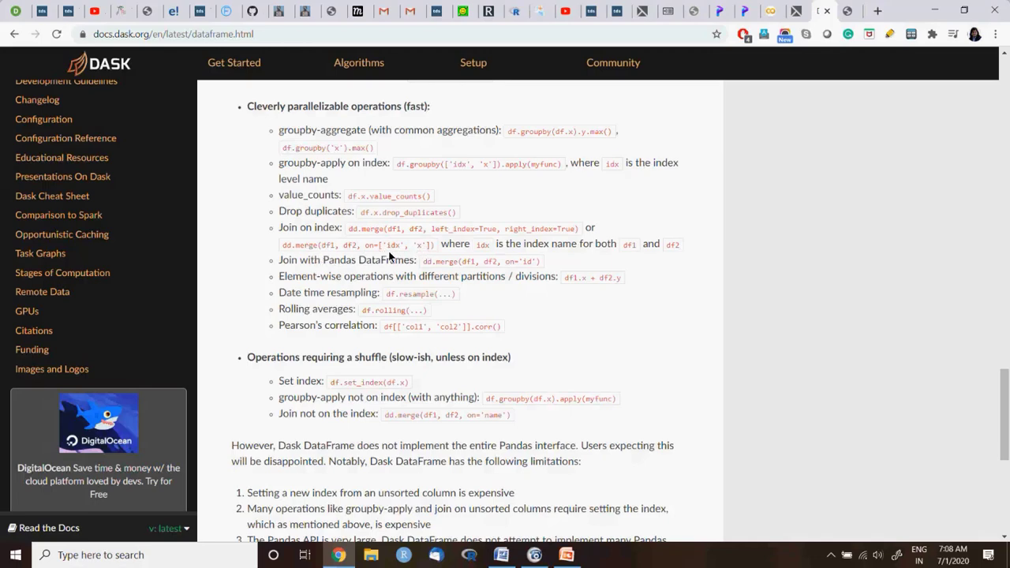
mouse_move(597, 259)
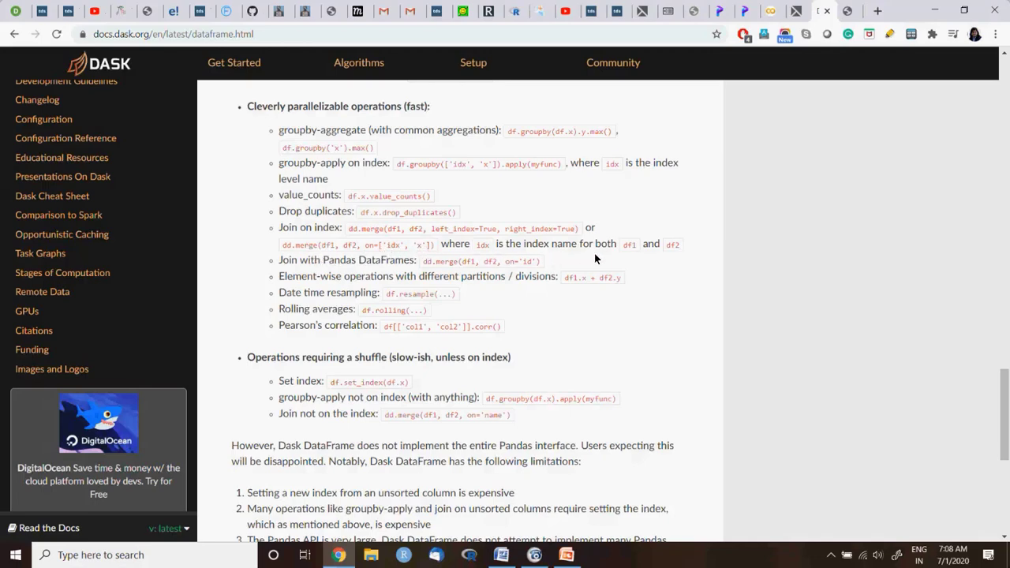
mouse_move(366, 251)
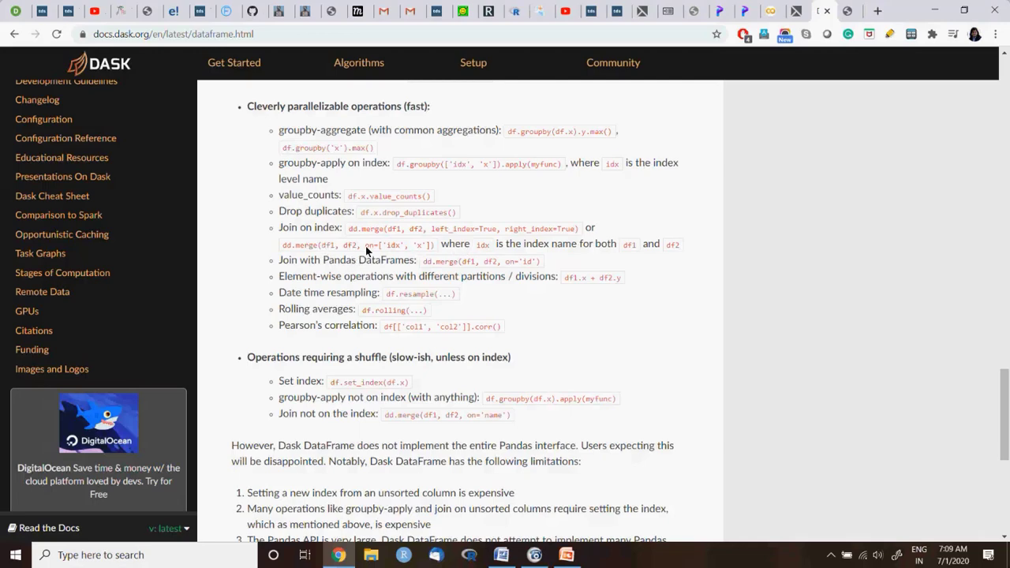
mouse_move(701, 261)
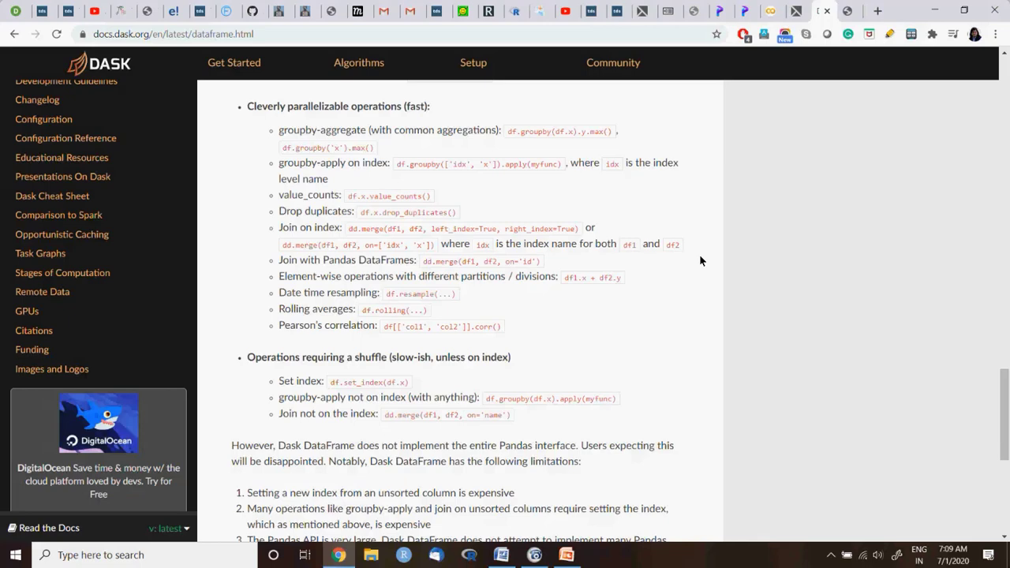
mouse_move(565, 555)
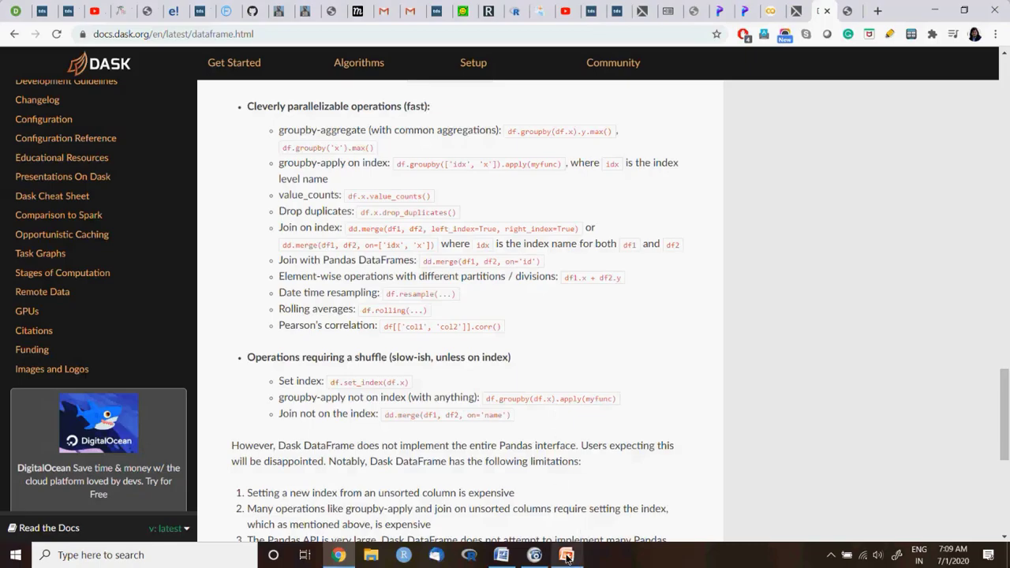
click(567, 556)
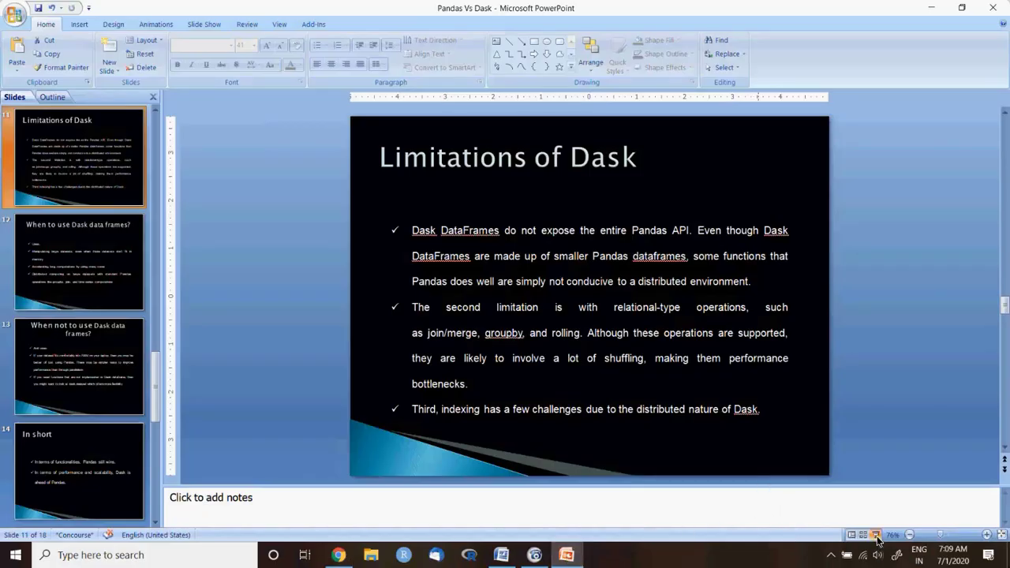
- Bring the PowerPoint window forward to show slide 11, Limitations of Dask
click(79, 470)
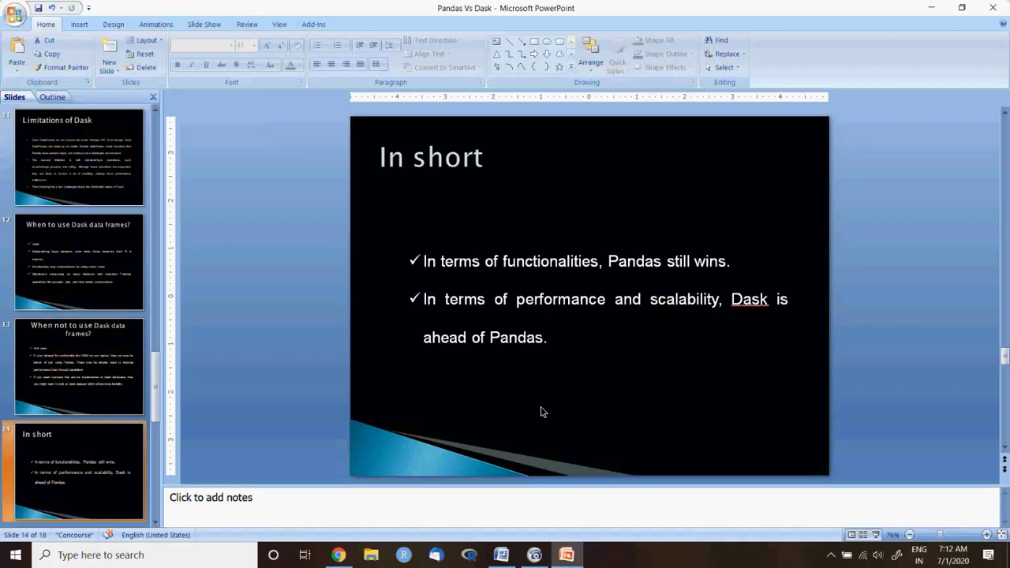
mouse_move(499, 387)
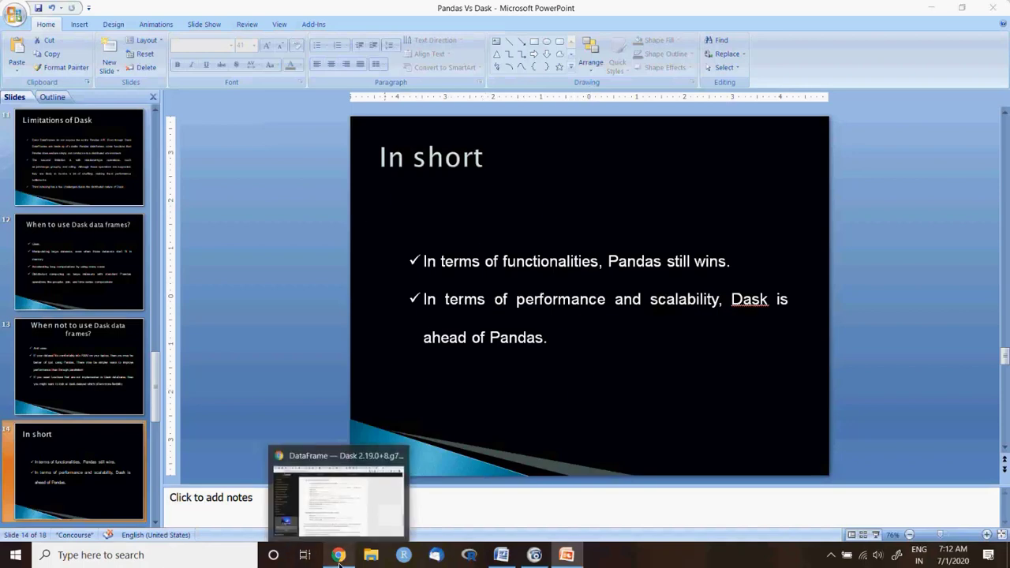
- Switch to Chrome and scroll the Saturn Cloud interview page down to its embedded Humans of Data Science video
click(338, 555)
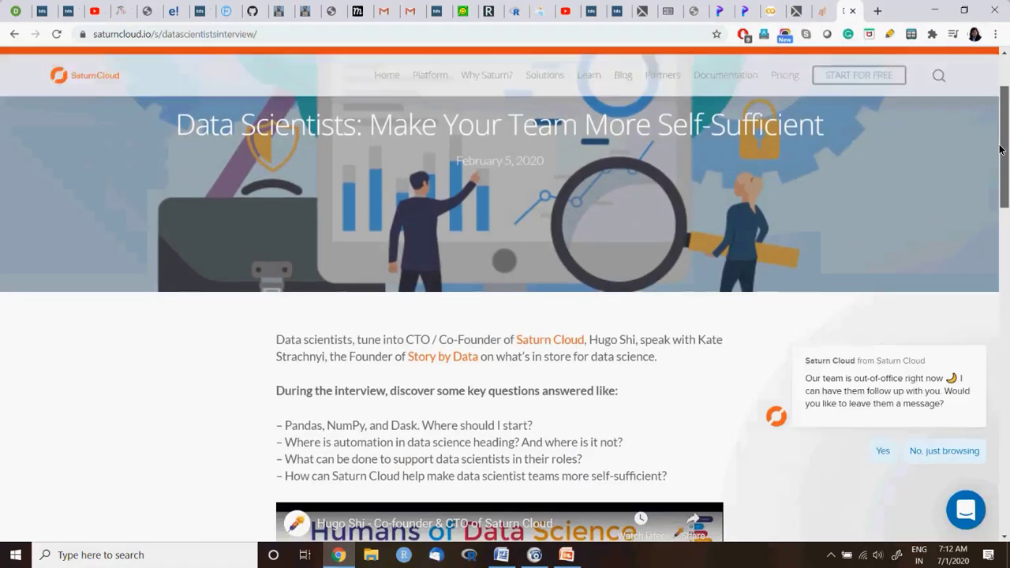
scroll(down, 3)
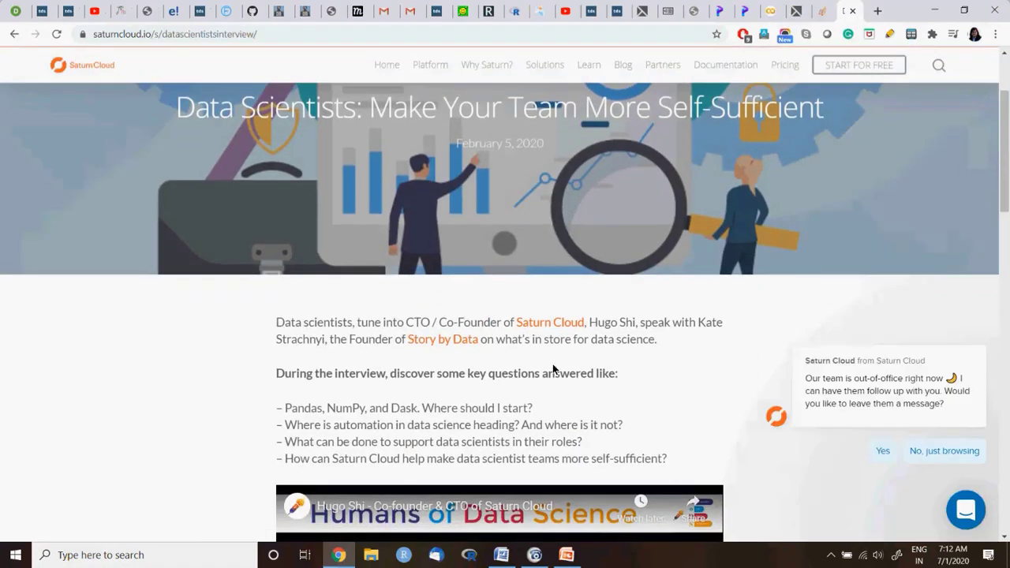
mouse_move(586, 341)
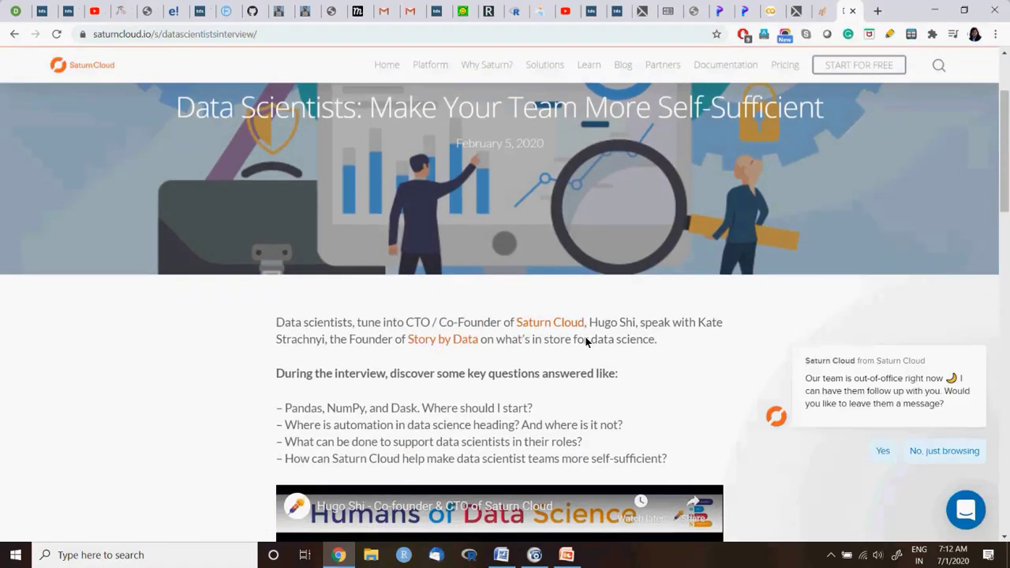
scroll(down, 3)
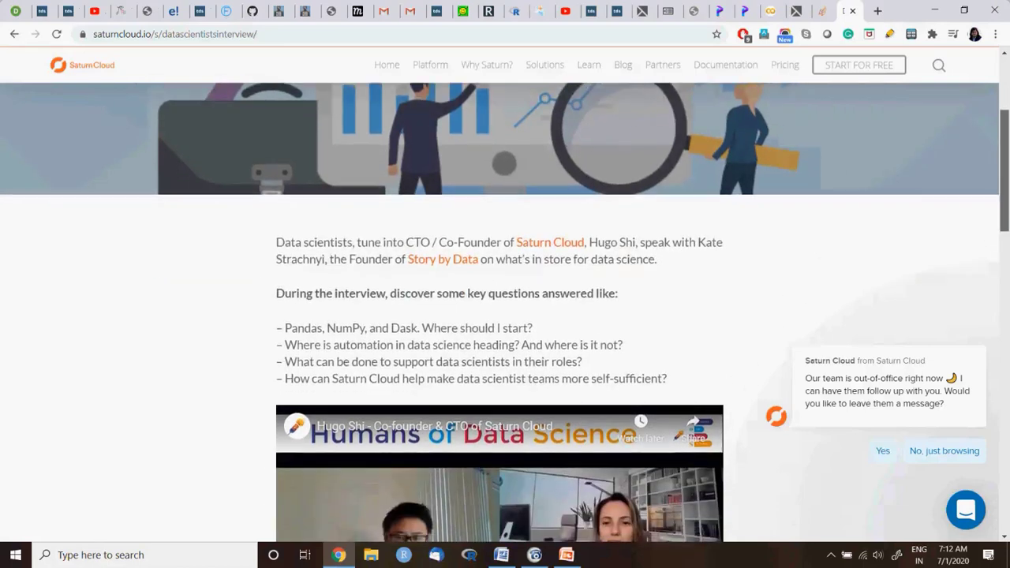
scroll(down, 3)
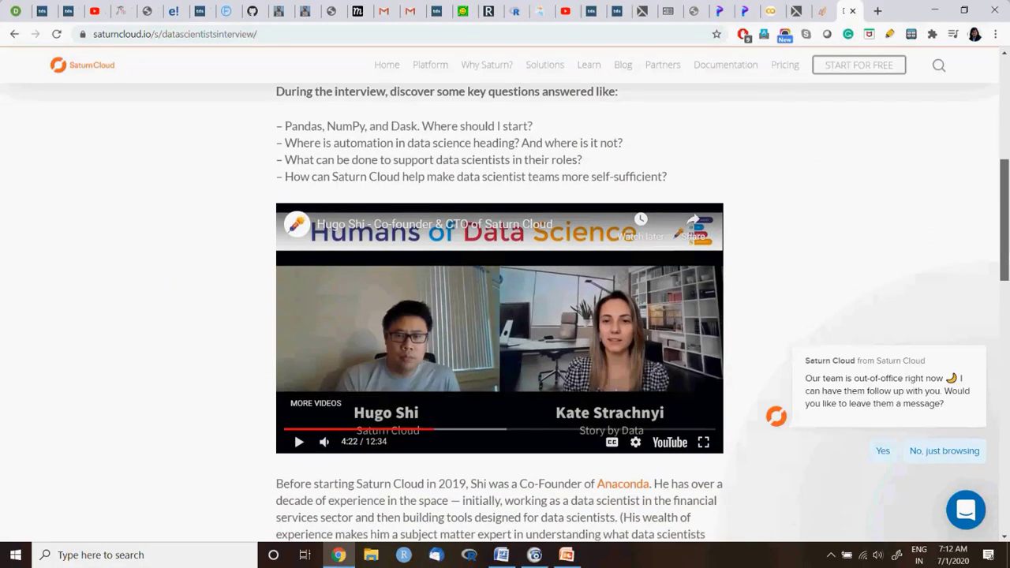
scroll(down, 3)
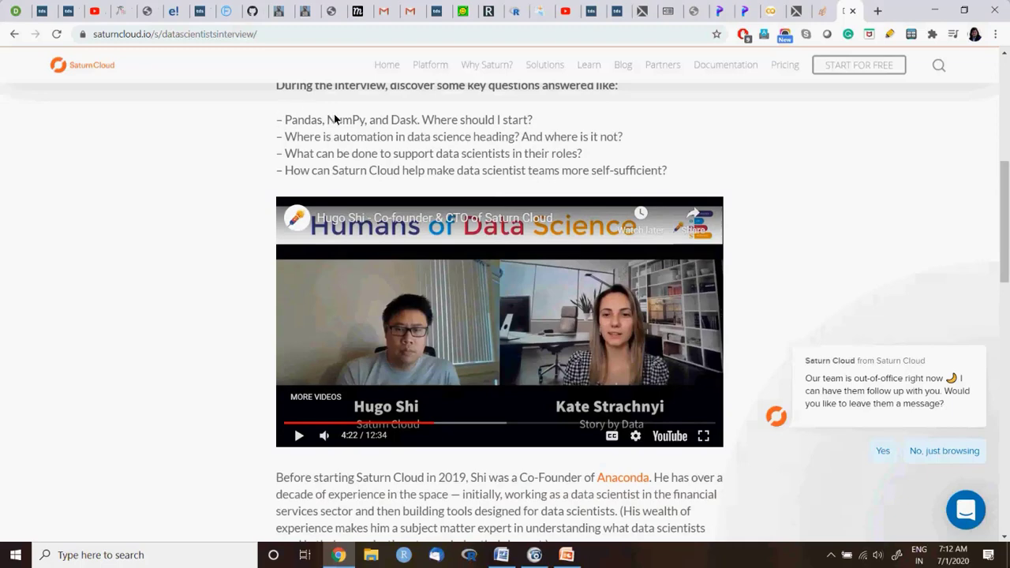